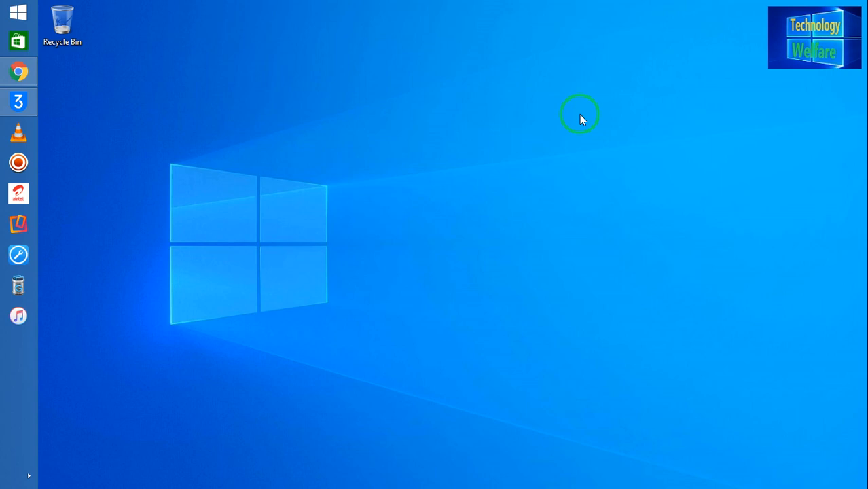
mouse_move(522, 66)
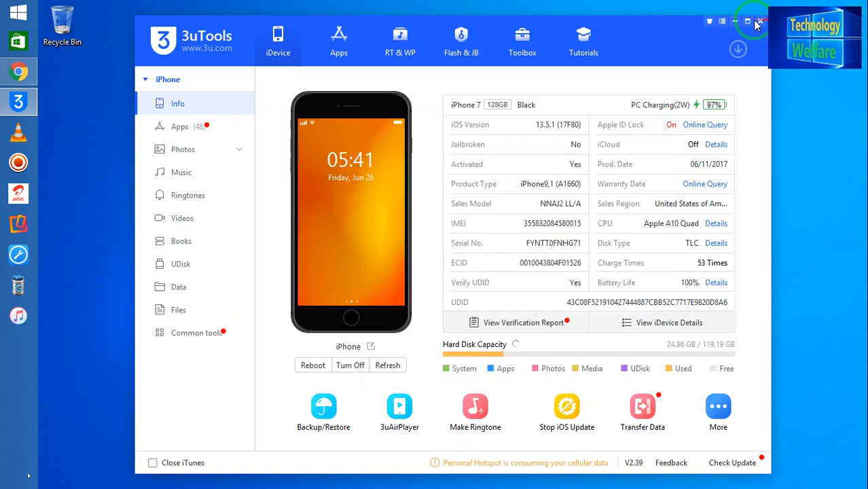
- Maximize the 3uTools window and switch to the Toolbox of device tools
click(747, 22)
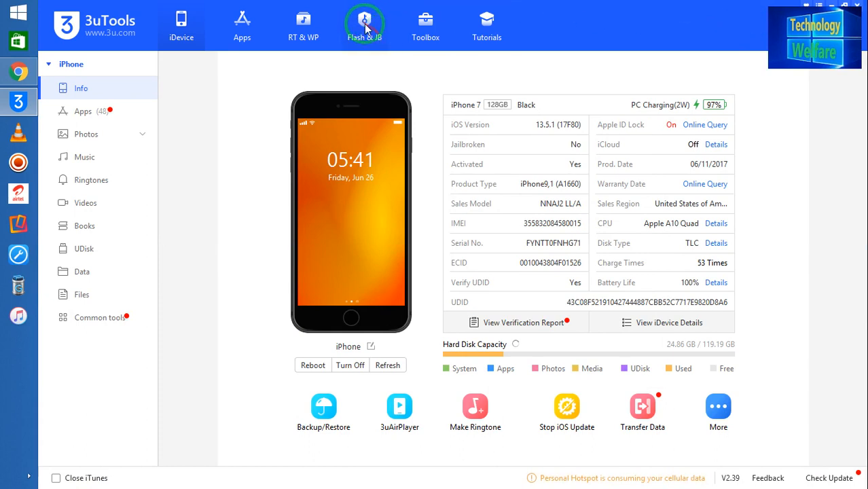
click(426, 21)
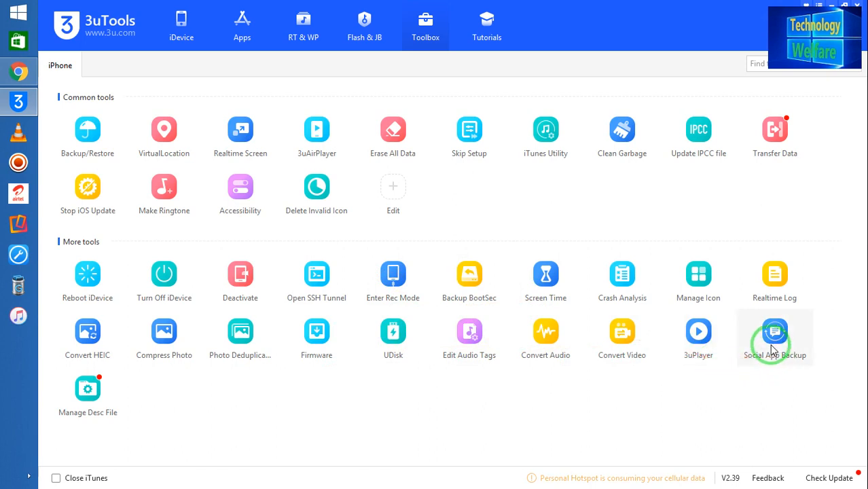
- Launch Social App Backup from More tools, listing WhatsApp at 85.00 MB
click(775, 333)
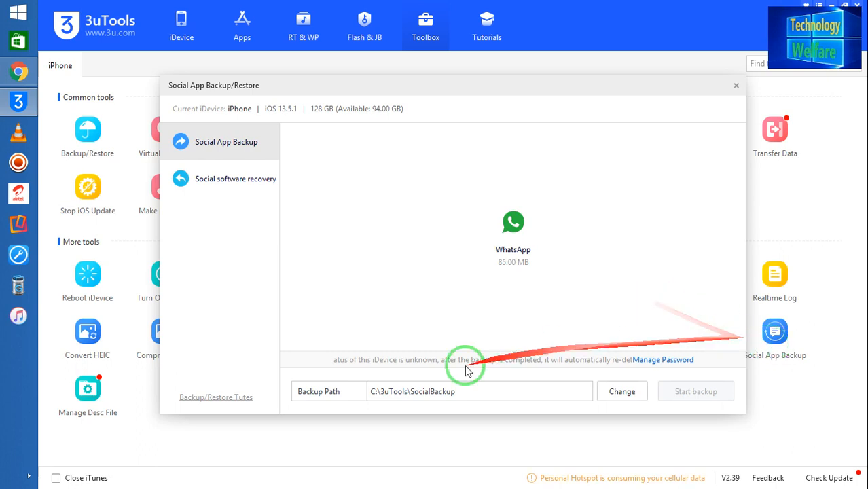
mouse_move(302, 405)
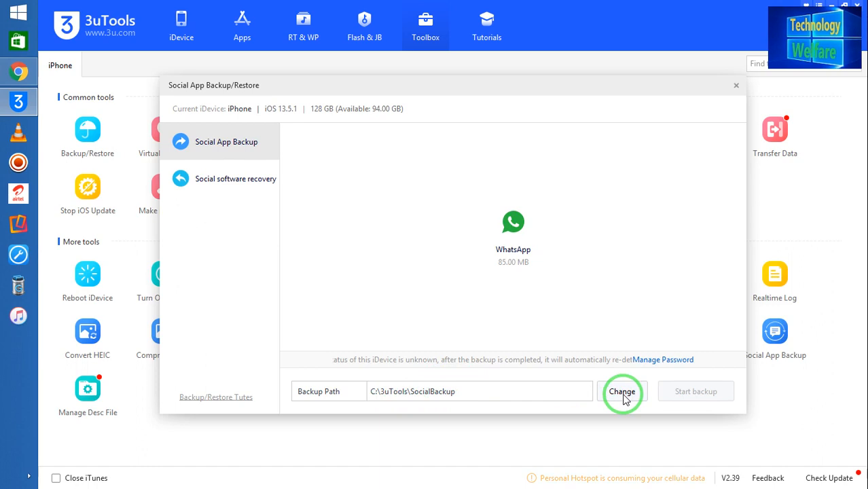
click(622, 391)
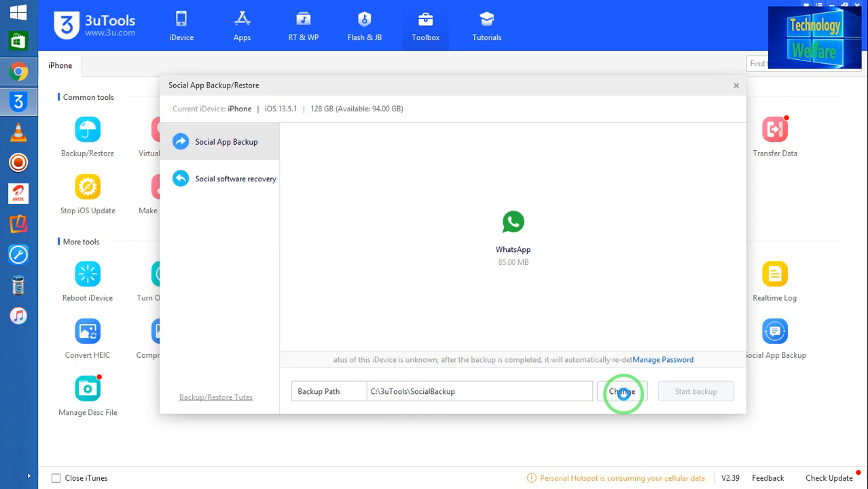
click(622, 392)
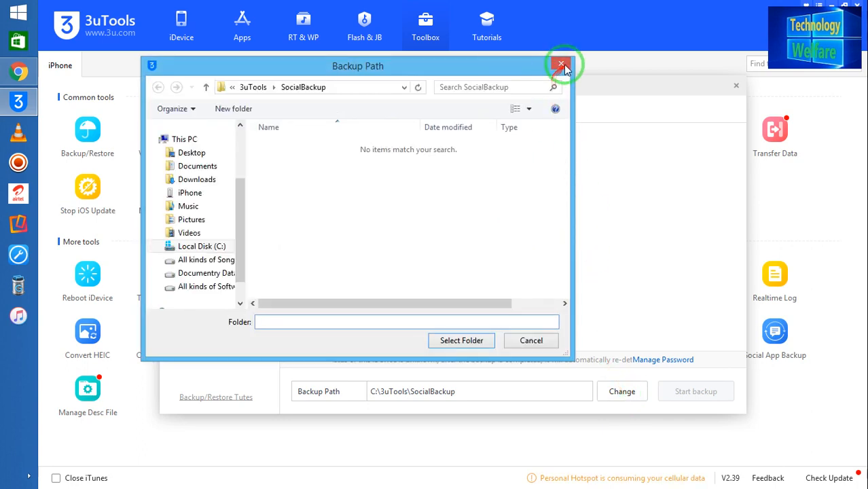
click(563, 65)
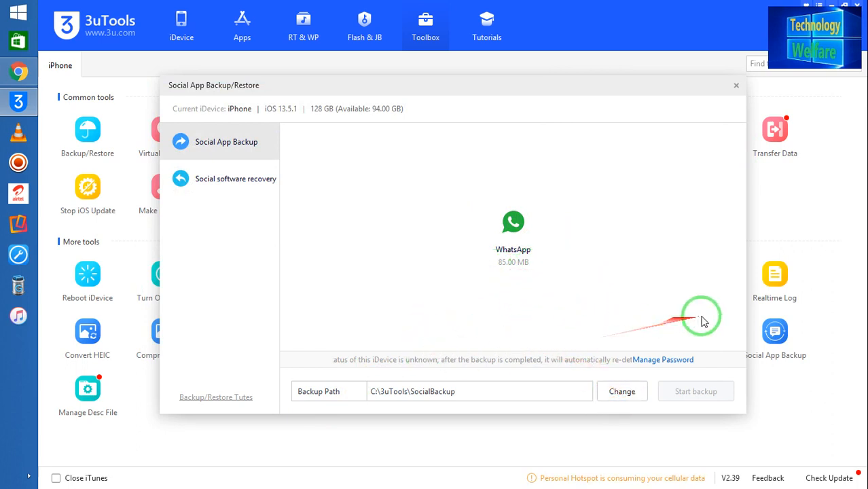
- Select the WhatsApp tile and start backing up its data
click(513, 236)
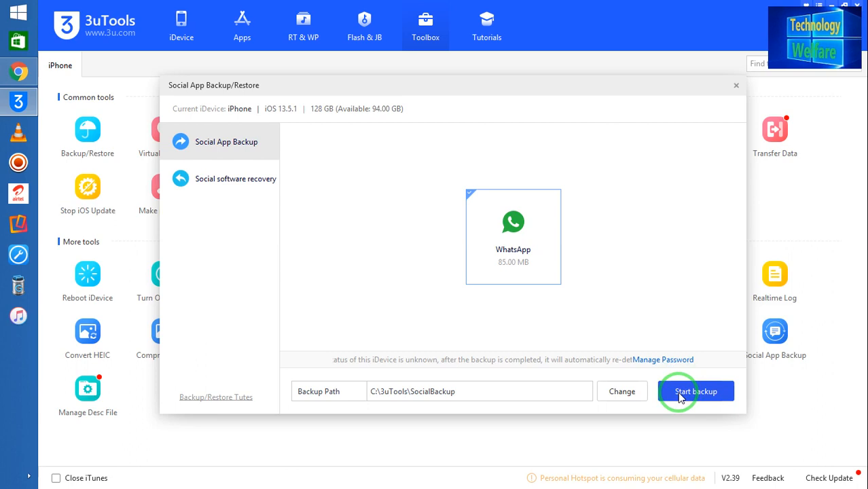
click(696, 391)
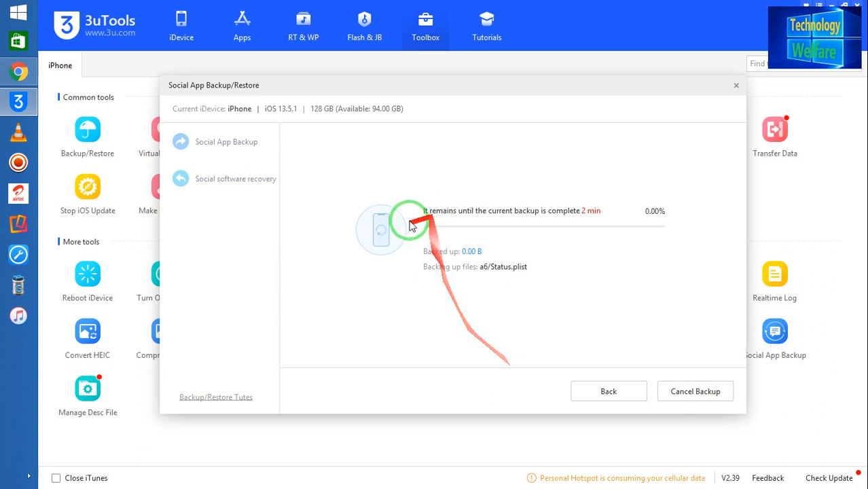
mouse_move(437, 279)
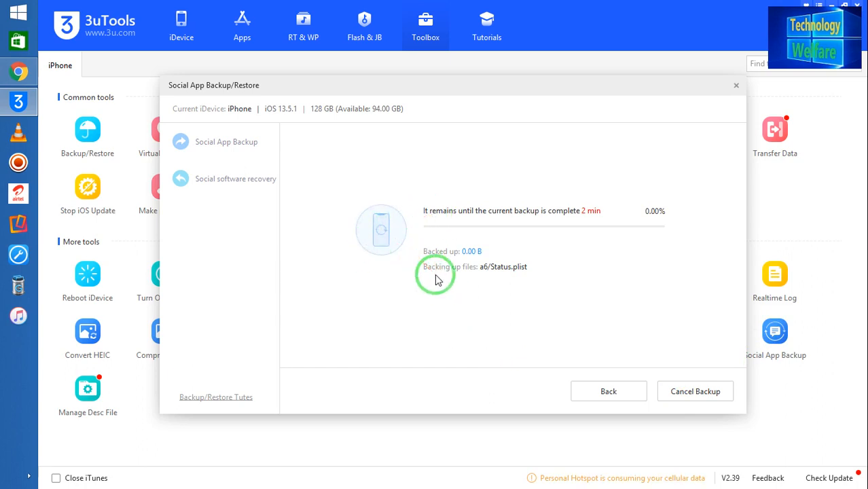
mouse_move(595, 220)
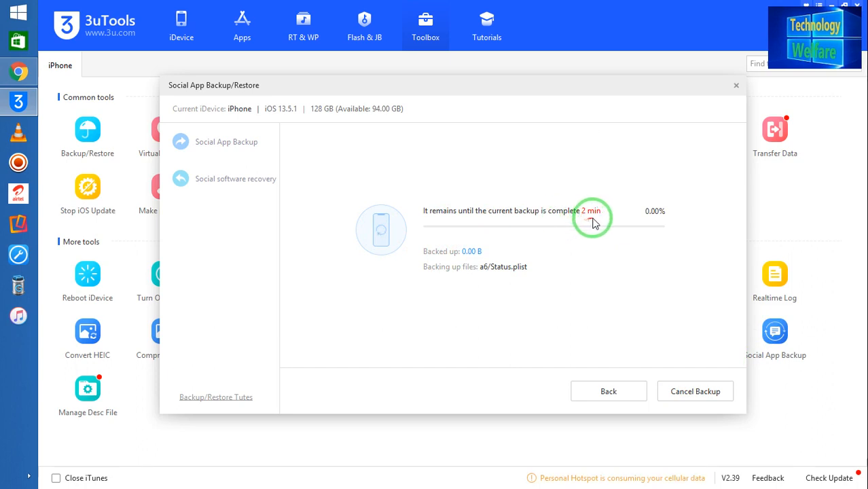
mouse_move(614, 226)
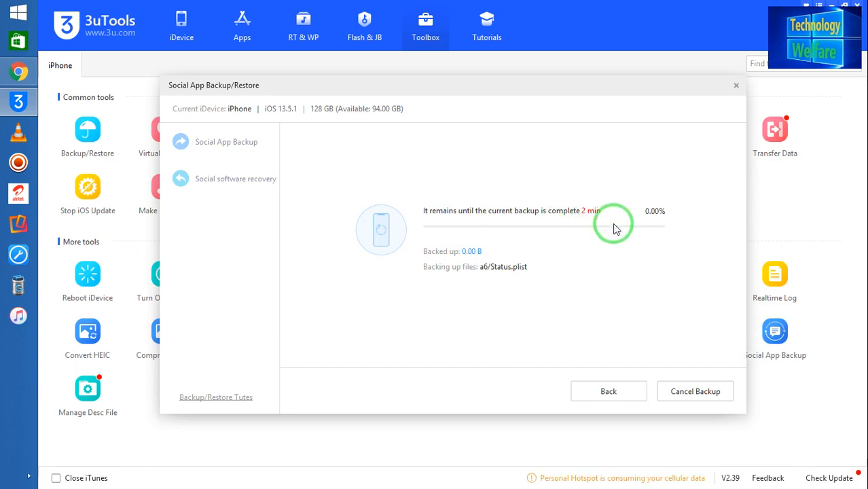